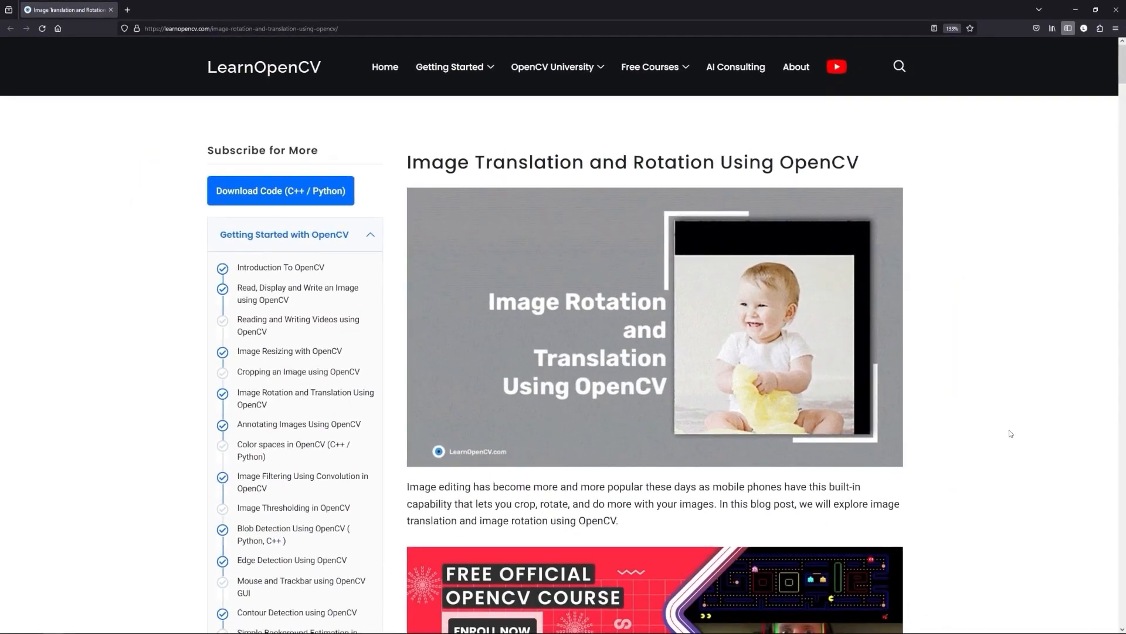
# Scroll the LearnOpenCV article down past the header image to the Python and C++ listings
pyautogui.scroll(-3)
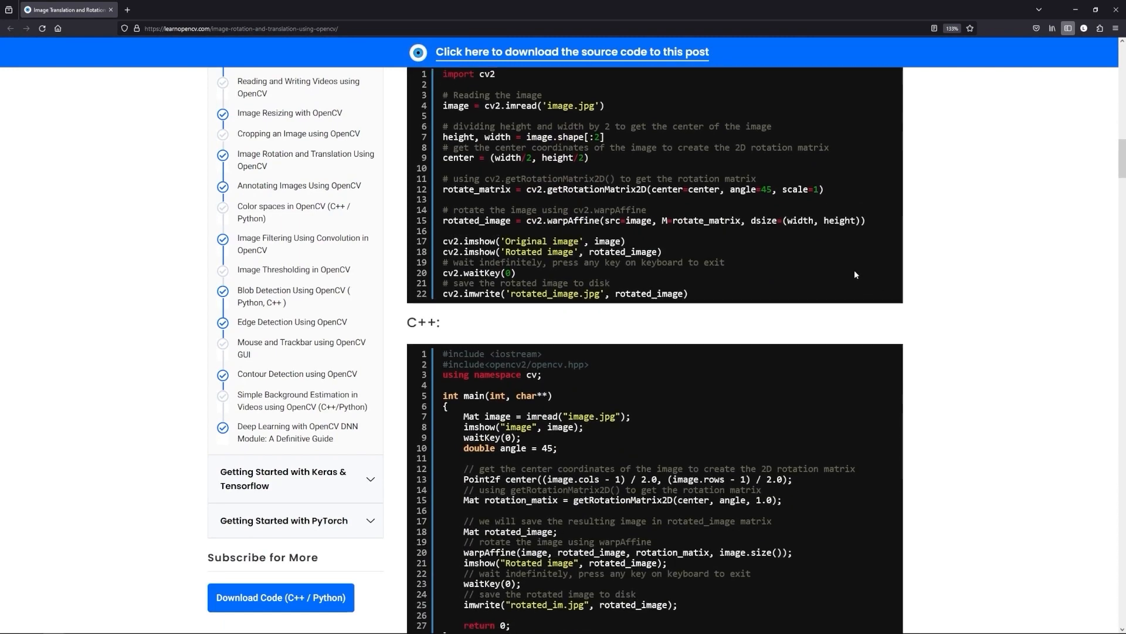
pyautogui.scroll(-3)
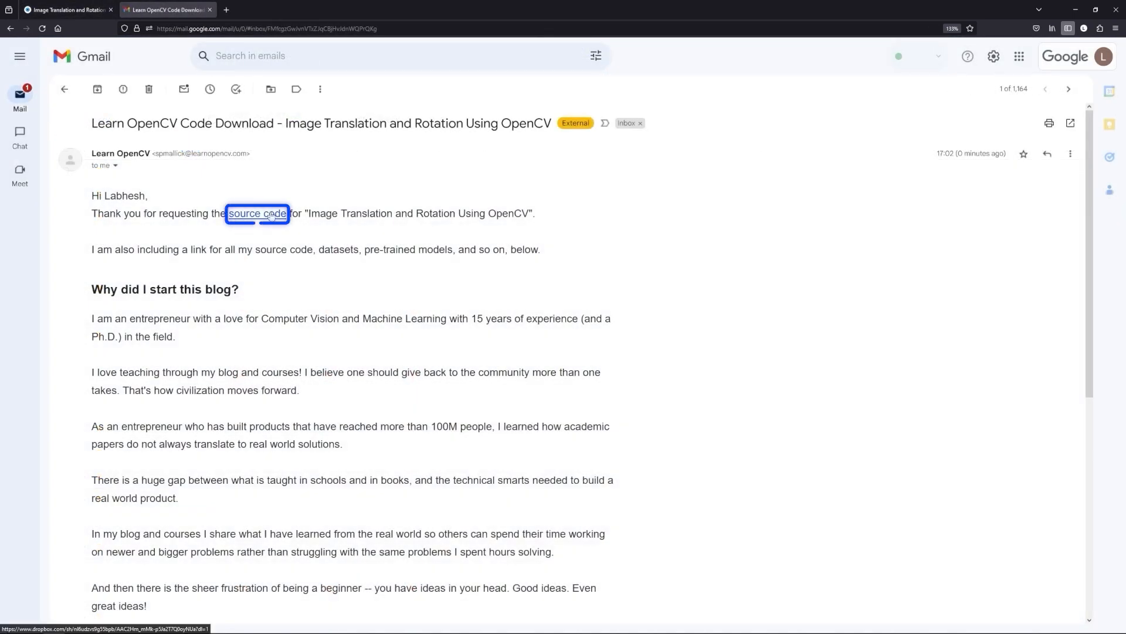
# Follow the 'source code' hyperlink in the code-download email to the rotation notebook
pyautogui.click(257, 213)
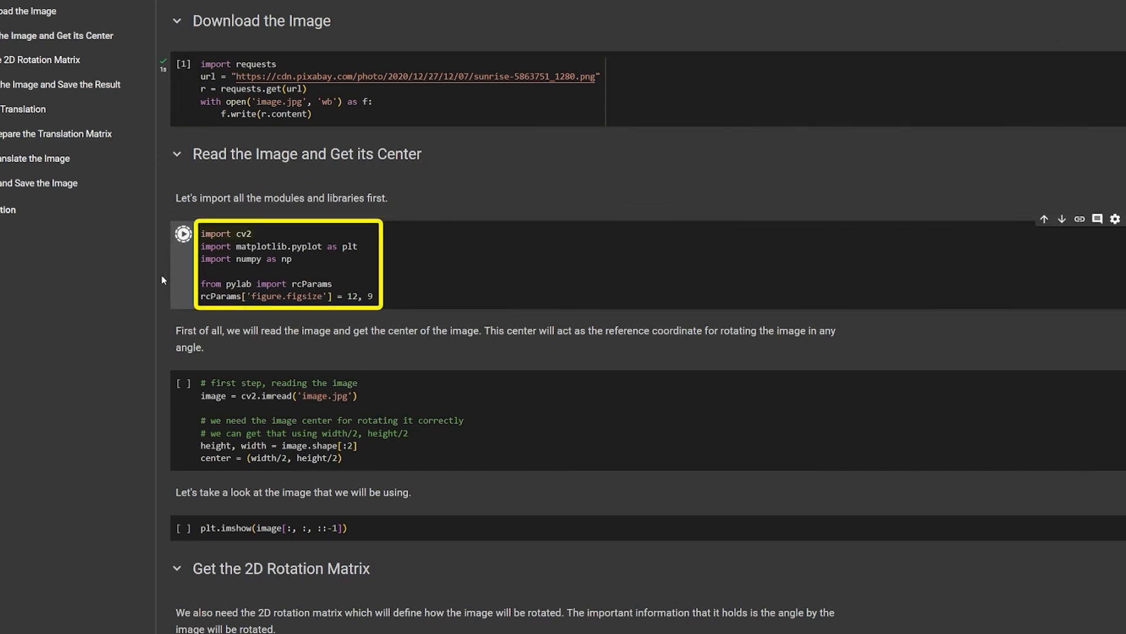
# Run the OpenCV/matplotlib imports, the image-reading and center-finding cell, and plt.imshow of the sunset
pyautogui.click(183, 234)
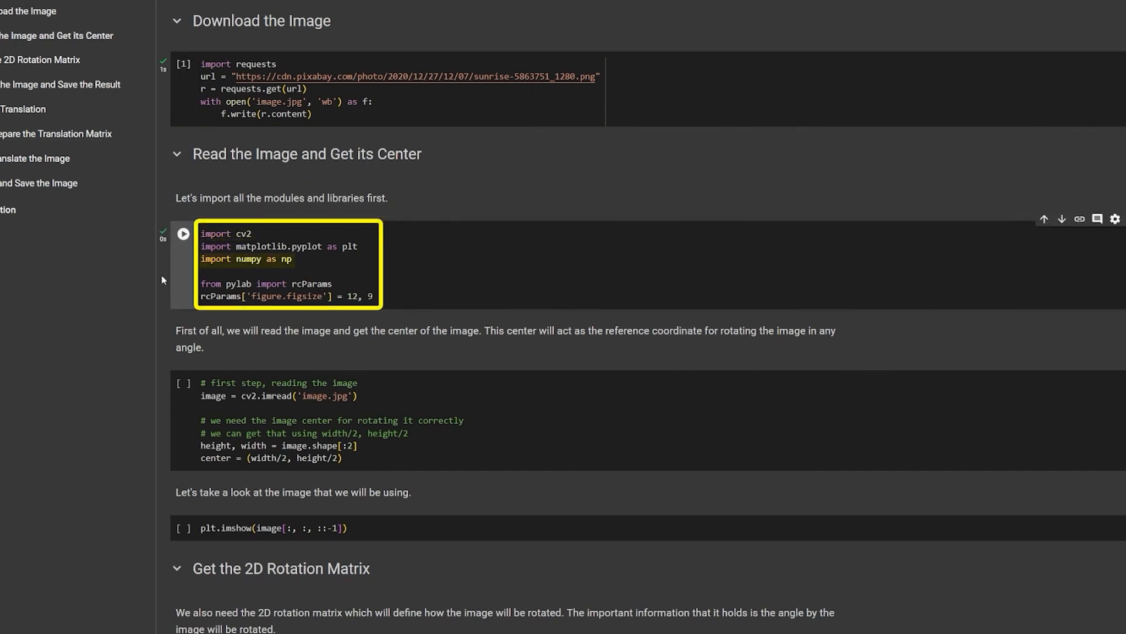
pyautogui.click(330, 420)
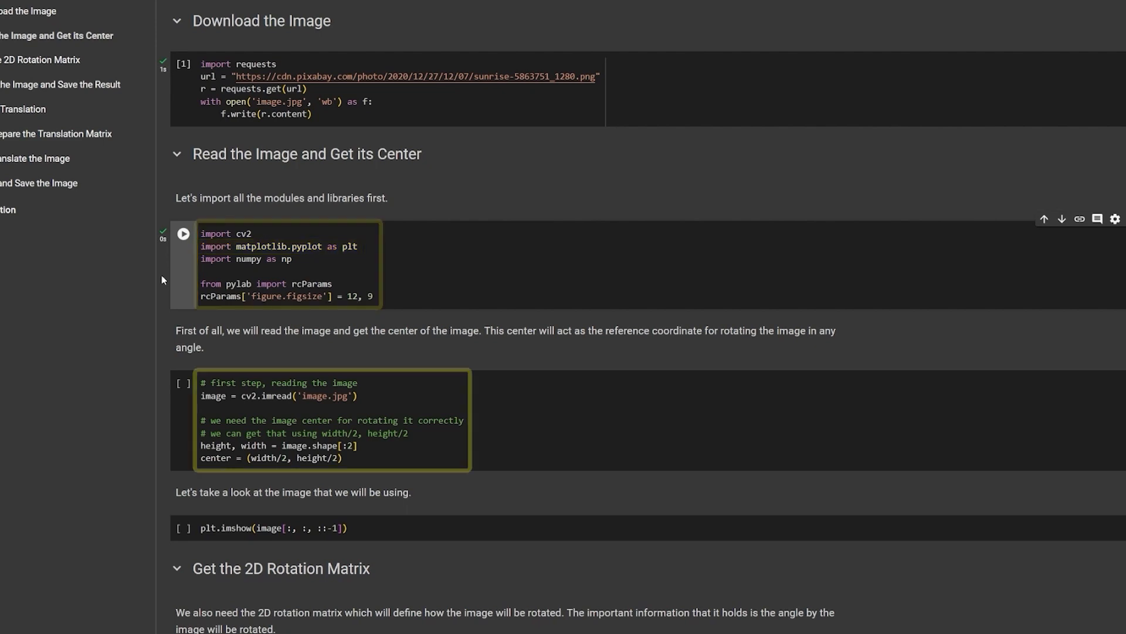
pyautogui.click(184, 233)
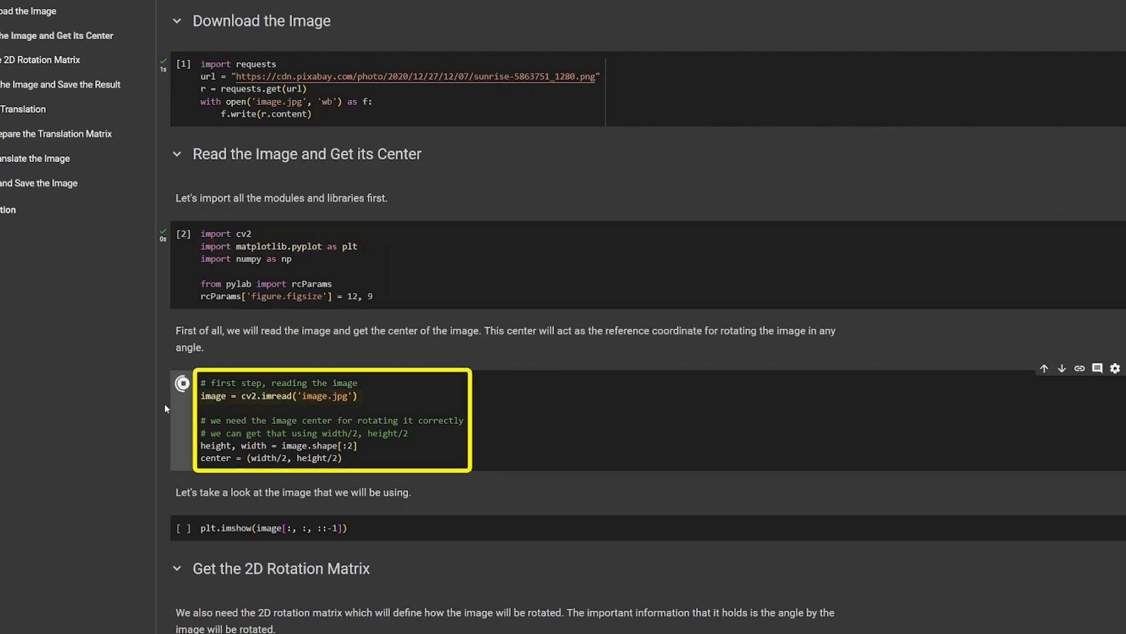
pyautogui.click(183, 382)
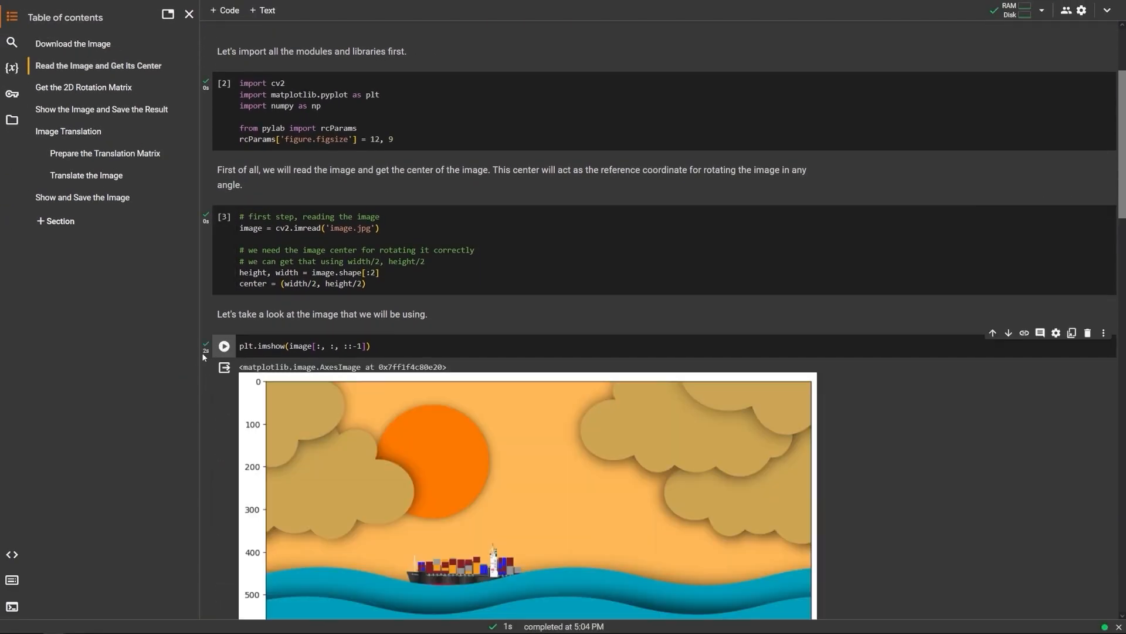
# Run the getRotationMatrix2D 45-degree cell and the warpAffine cell that rotates the sunset image
pyautogui.scroll(-3)
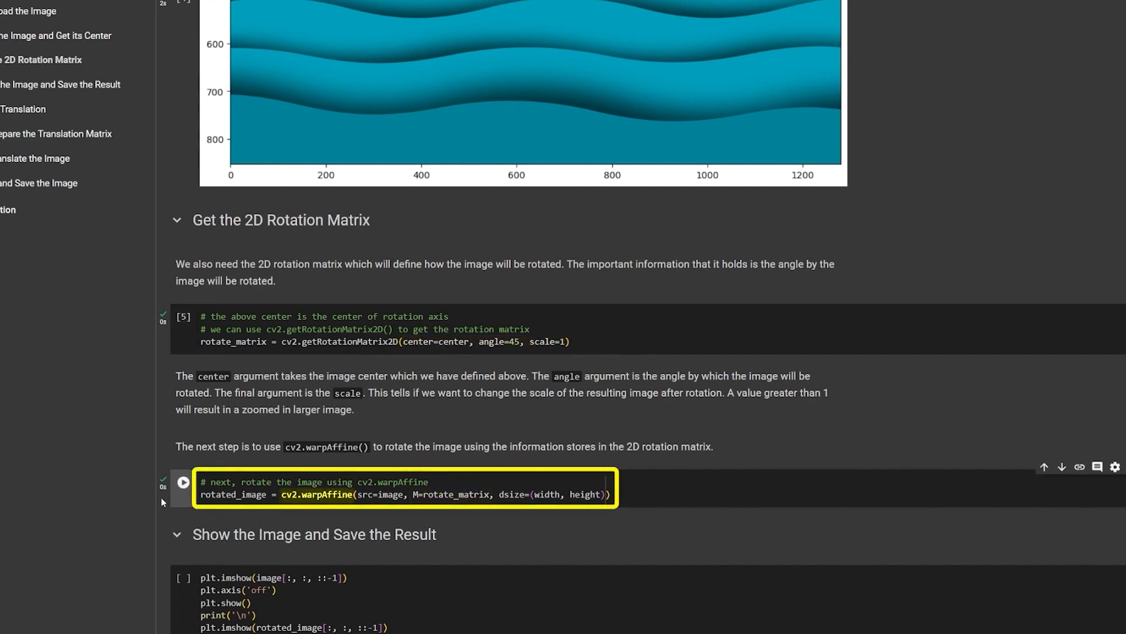
pyautogui.doubleClick(379, 494)
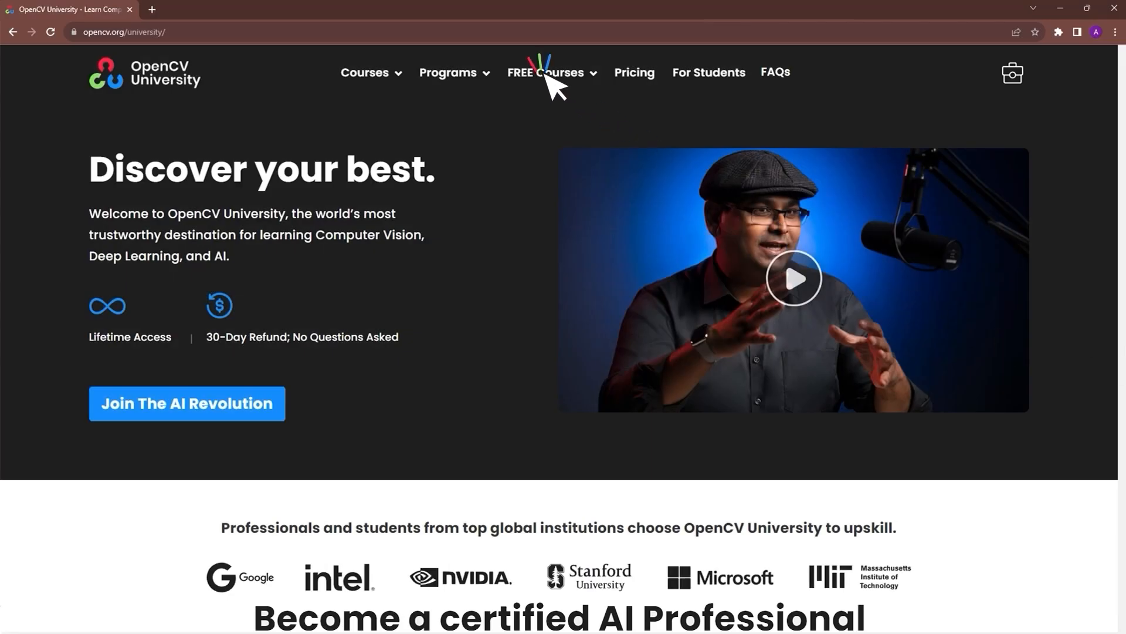
pyautogui.click(546, 73)
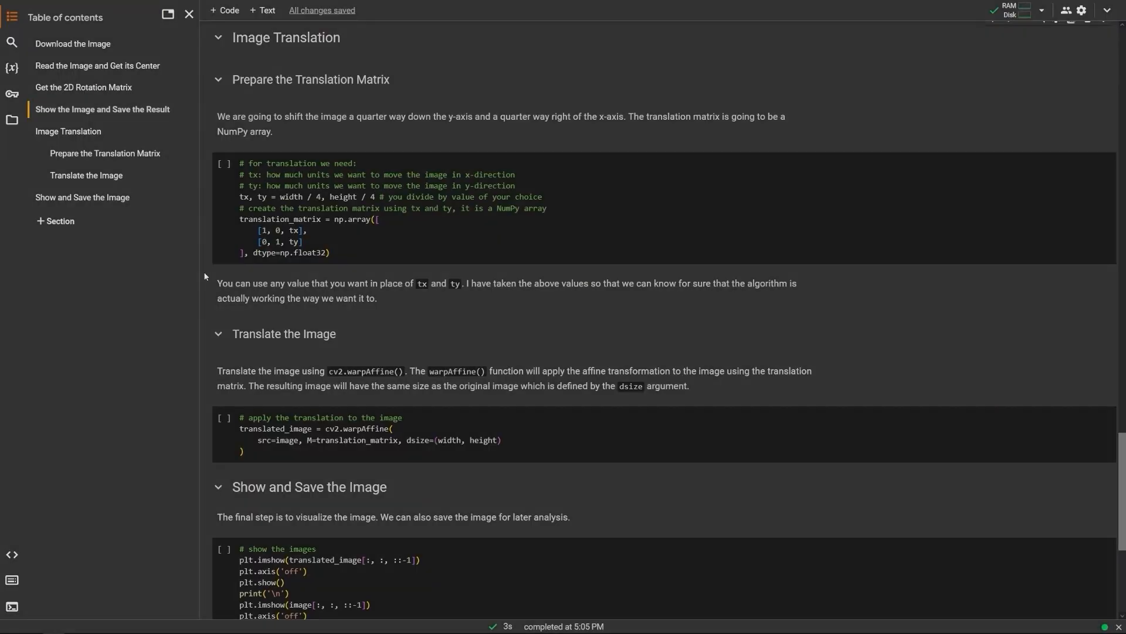
# Run the quarter-width/quarter-height translation matrix cell and the cv2.warpAffine cell shifting the image
pyautogui.click(359, 209)
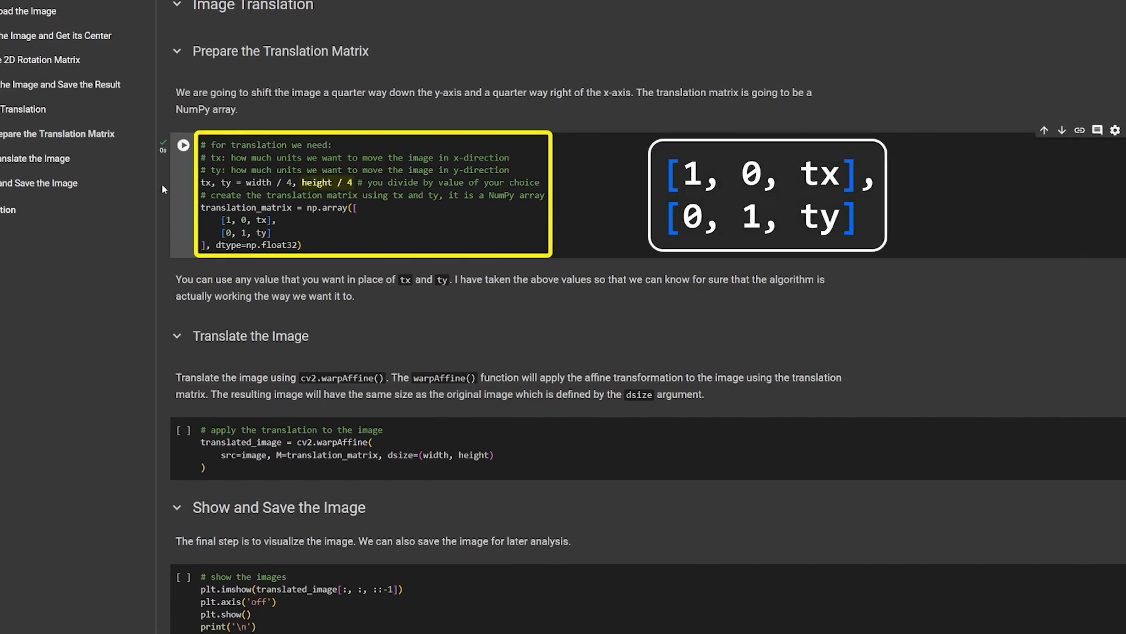
pyautogui.doubleClick(258, 182)
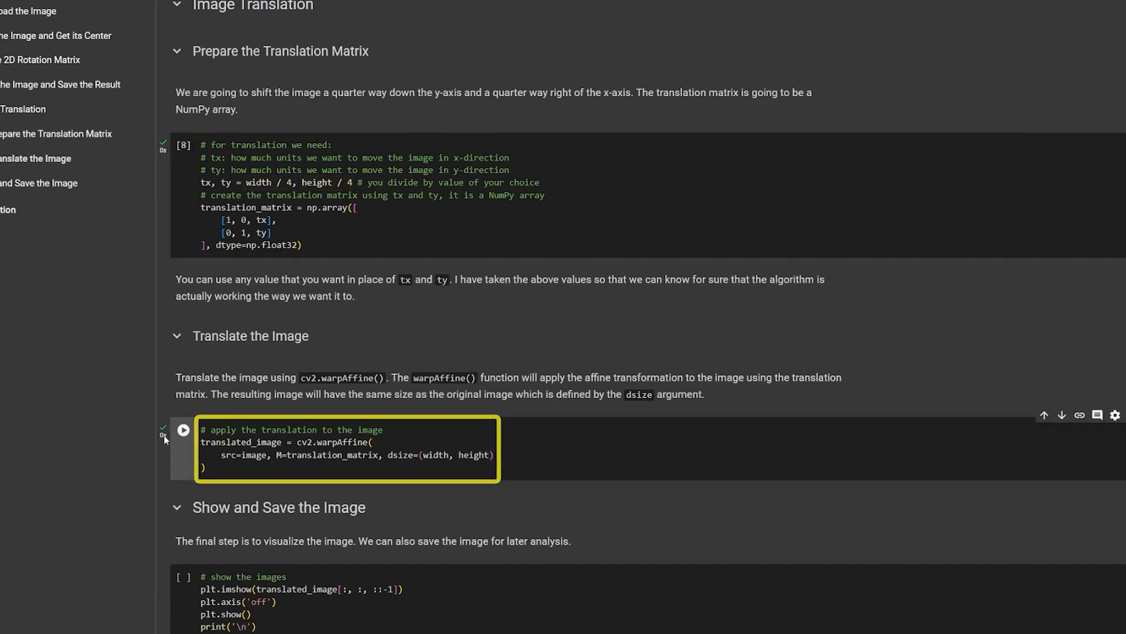
pyautogui.click(183, 434)
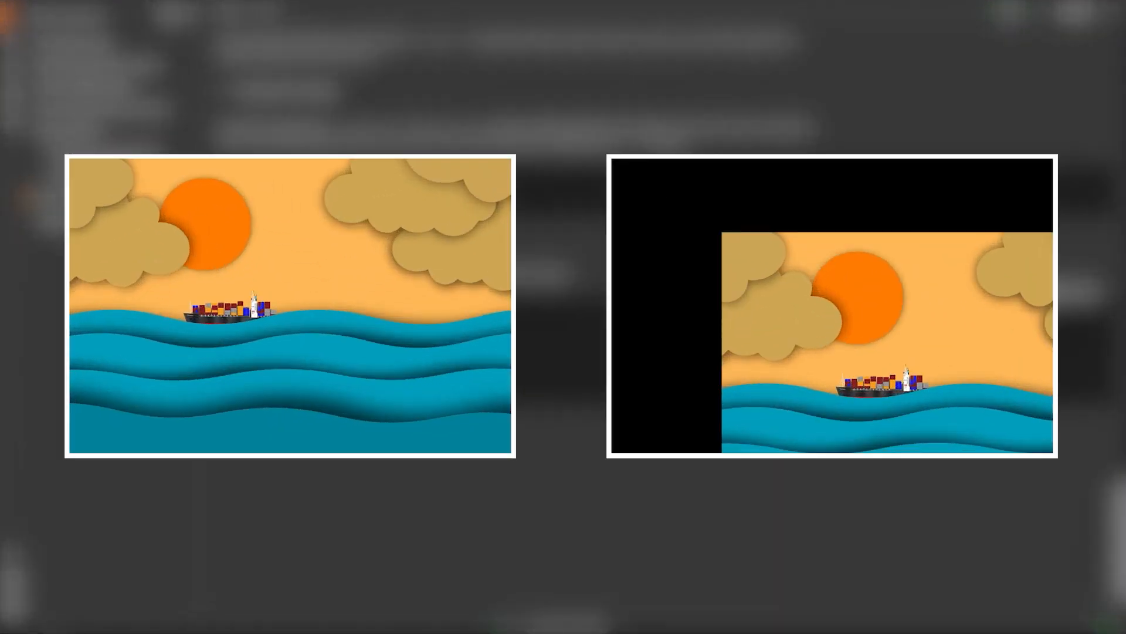